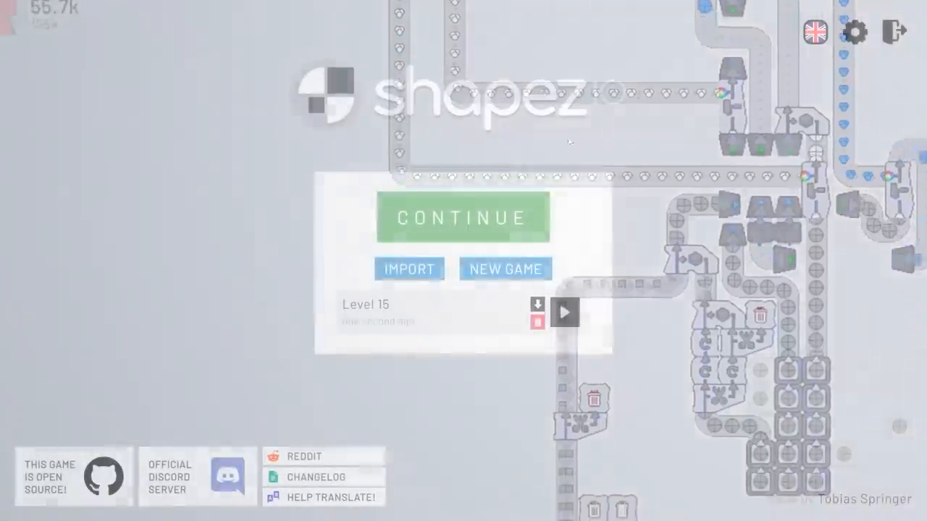
- Start a new game from the main menu
left_click(460, 218)
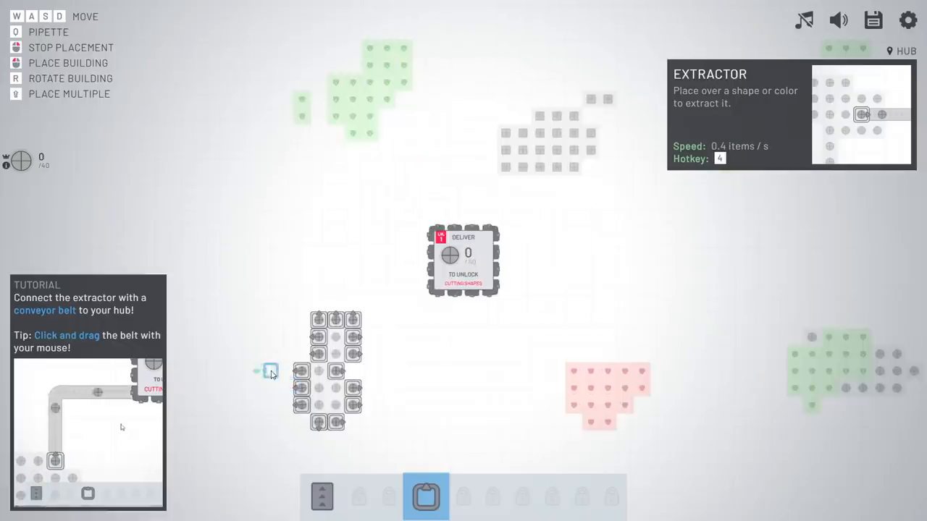
- Place an extractor on the shape deposit near the hub
left_click(321, 495)
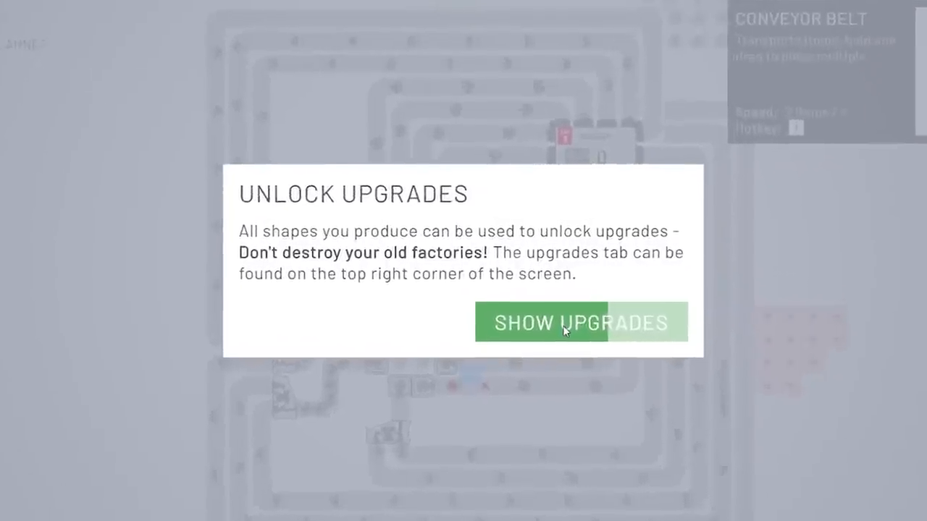
- Buy the Belts, Distributor & Tunnels upgrade to Tier II and return to the factory
left_click(580, 322)
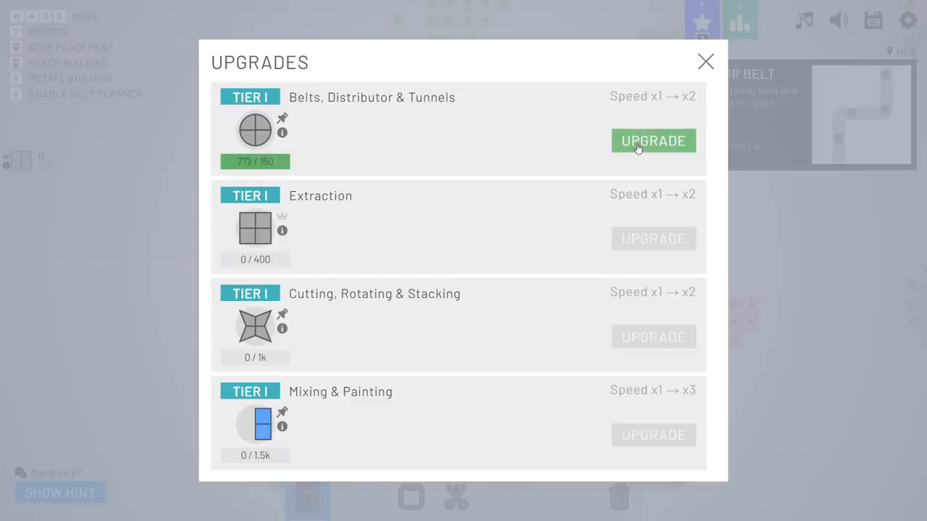
left_click(651, 141)
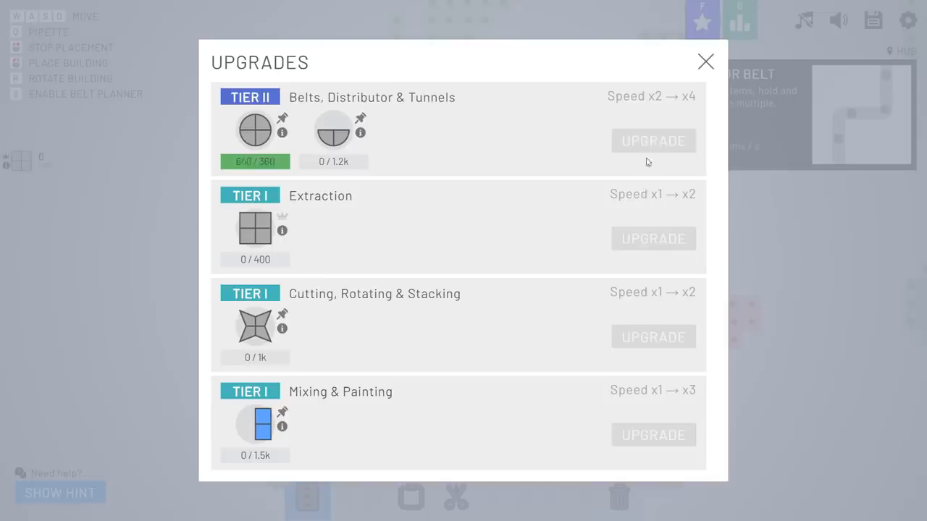
left_click(705, 60)
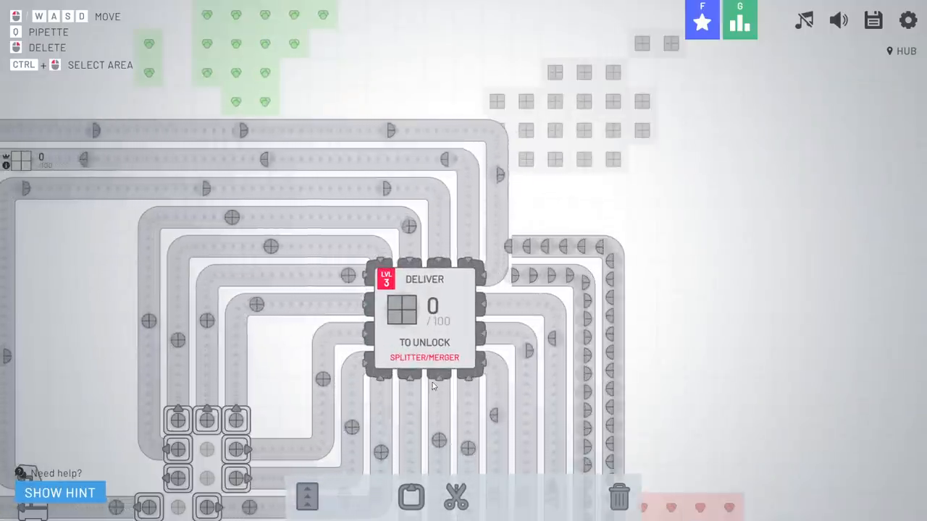
- Zoom out over the square deposit while delivering 100 squares for level 3
scroll("down", 3)
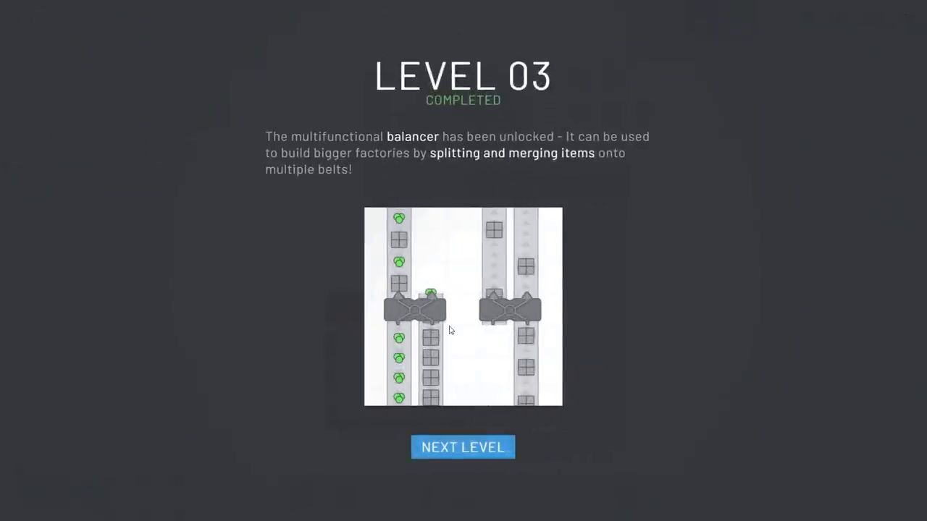
- Advance to level 4 and extend the belt of cut square halves toward the hub
left_click(464, 446)
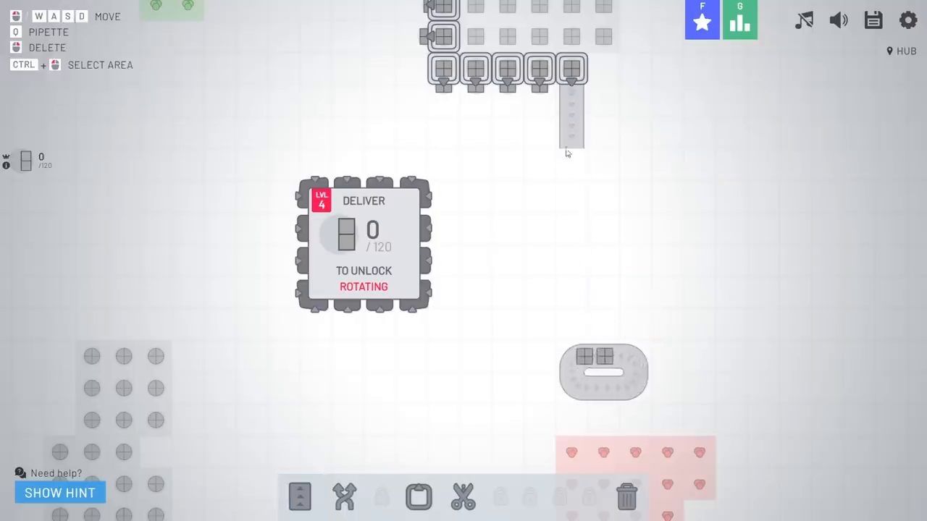
left_click(300, 497)
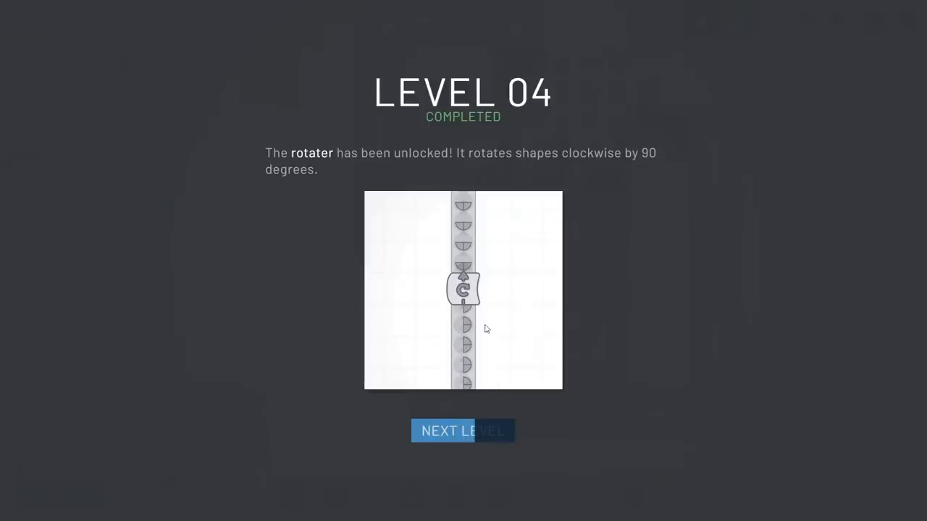
- Advance to level 5 and place a cutter after the circle extractors
left_click(463, 430)
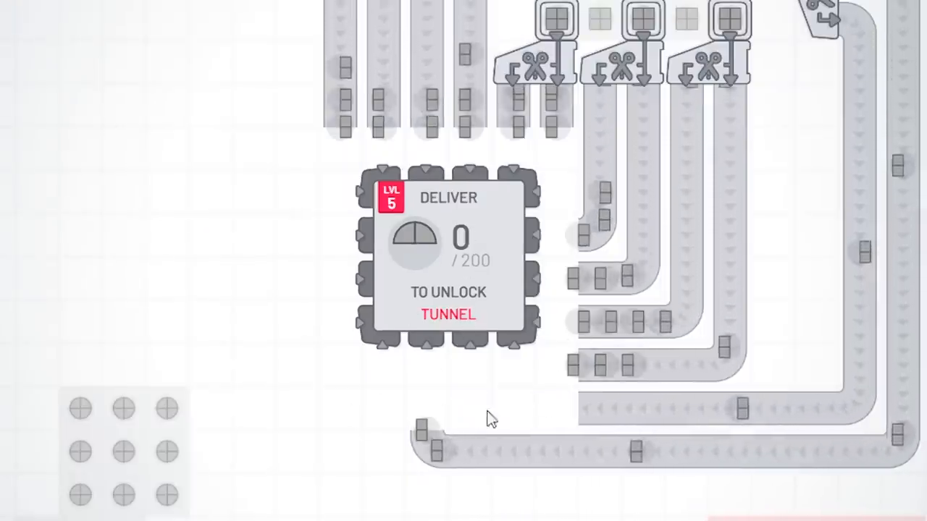
scroll("down", 3)
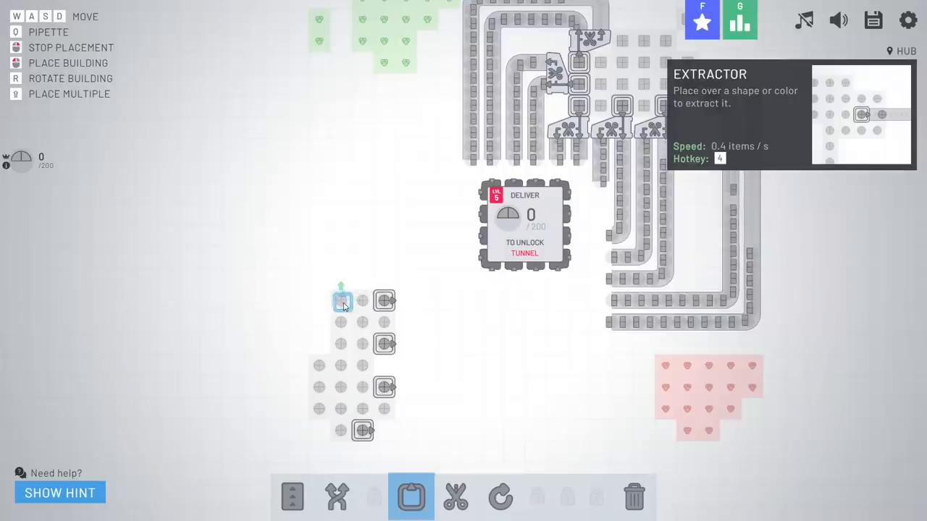
scroll("up", 3)
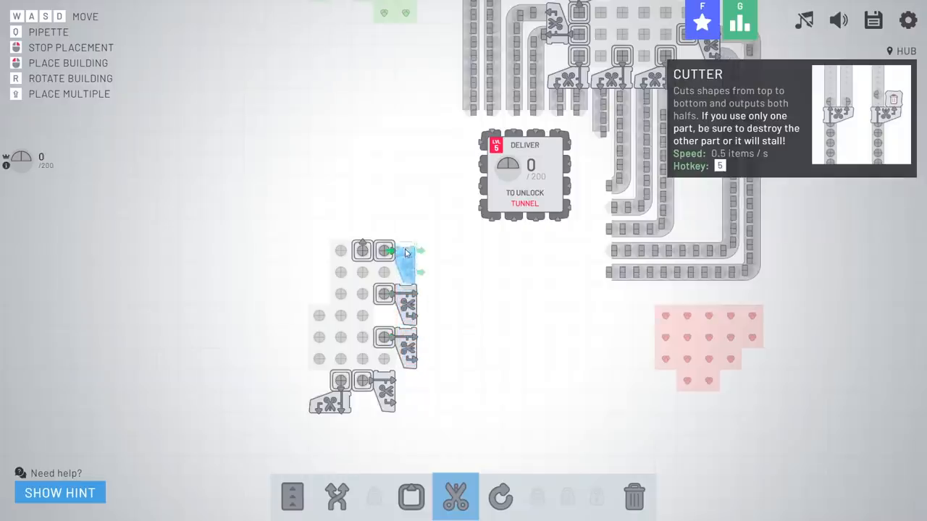
left_click(292, 495)
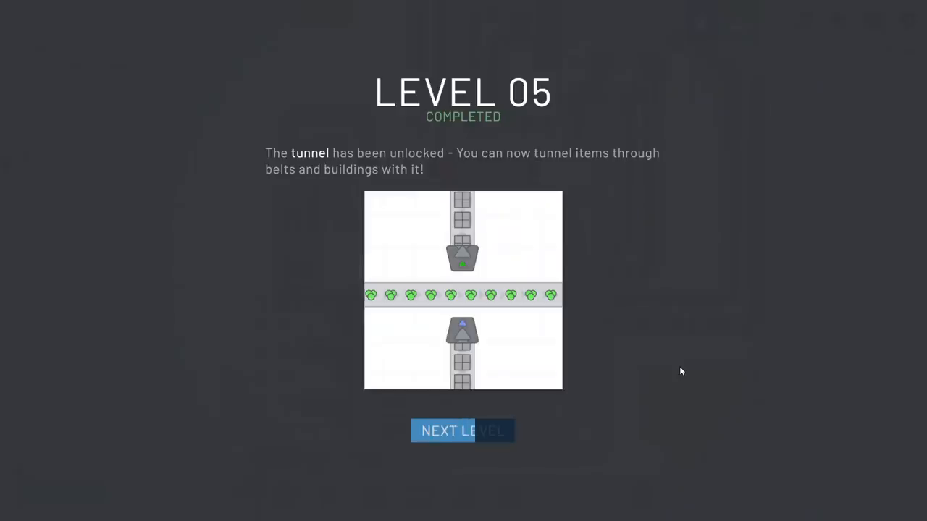
- Advance to level 6 and add a rotater on the extended cutter-line output belt
left_click(463, 432)
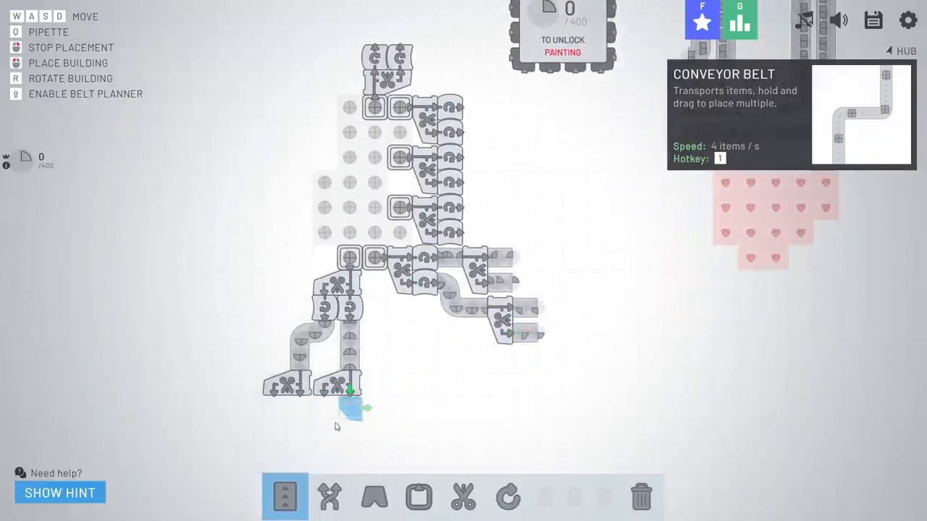
left_click(507, 496)
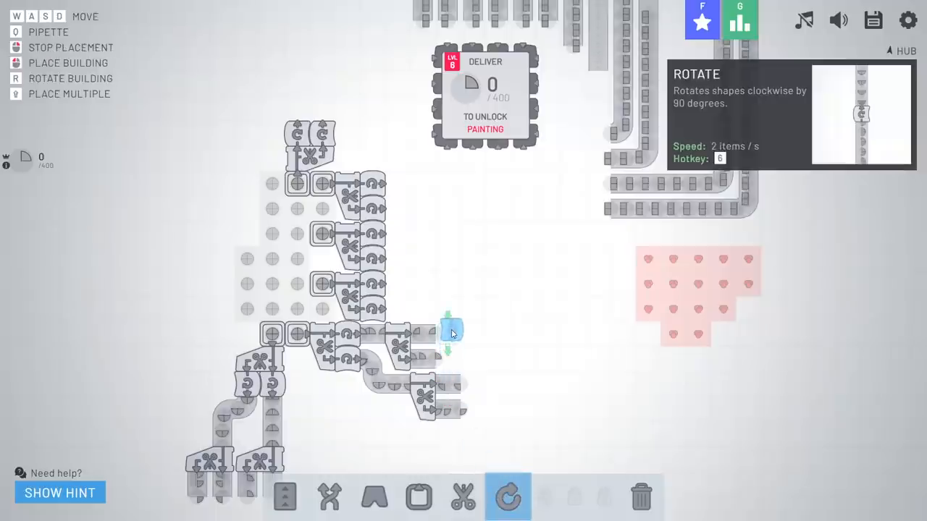
left_click(284, 497)
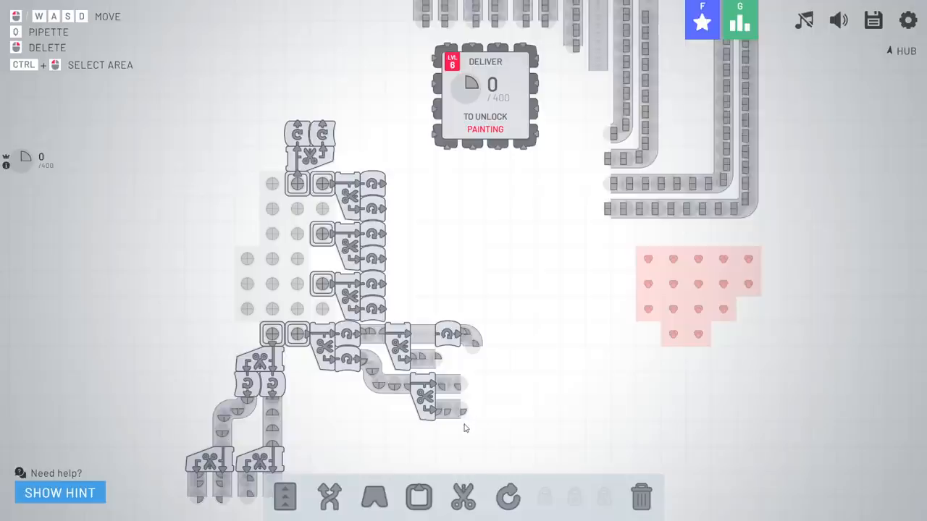
left_click(285, 497)
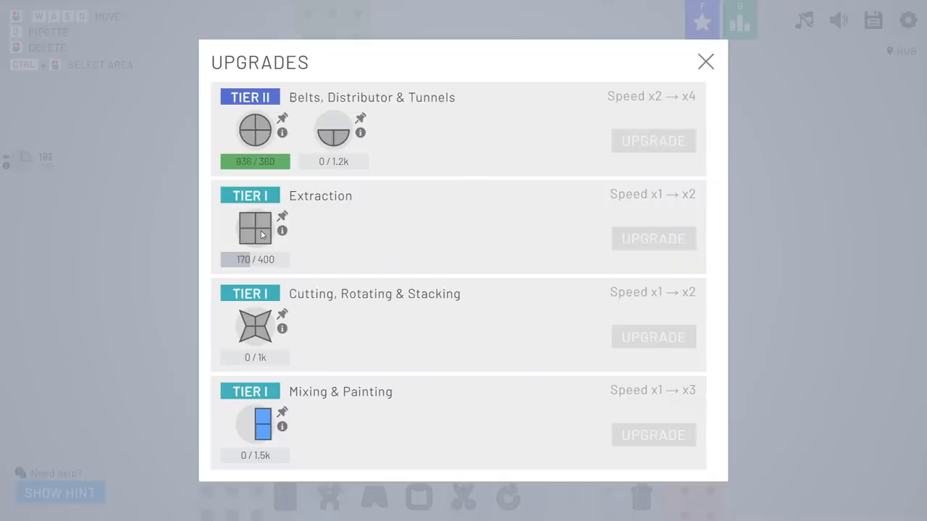
- Close the upgrades overview and draw a belt along the top and left of the cutters
left_click(705, 60)
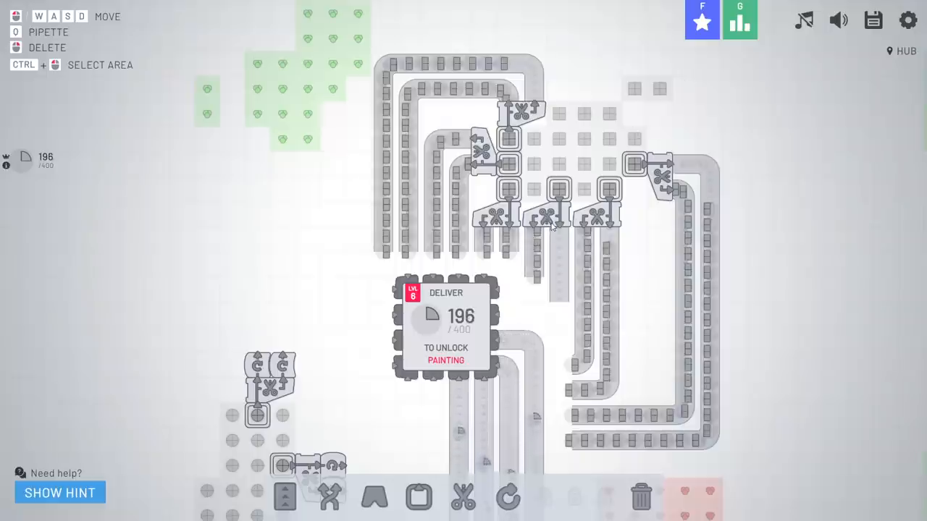
left_click(284, 495)
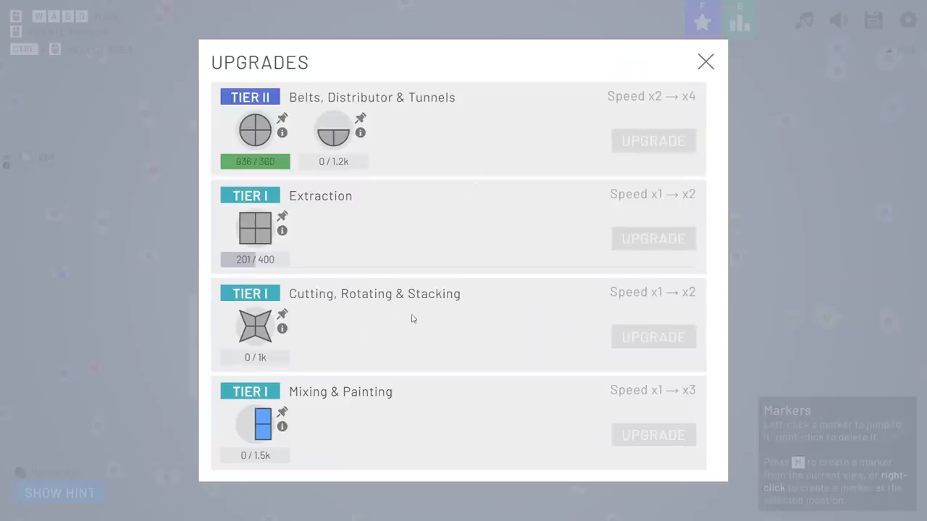
left_click(705, 61)
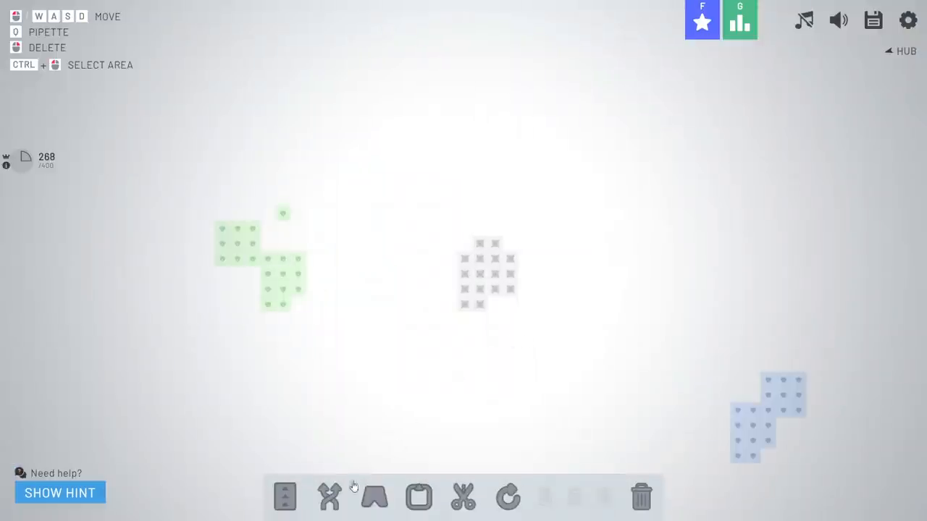
left_click(283, 496)
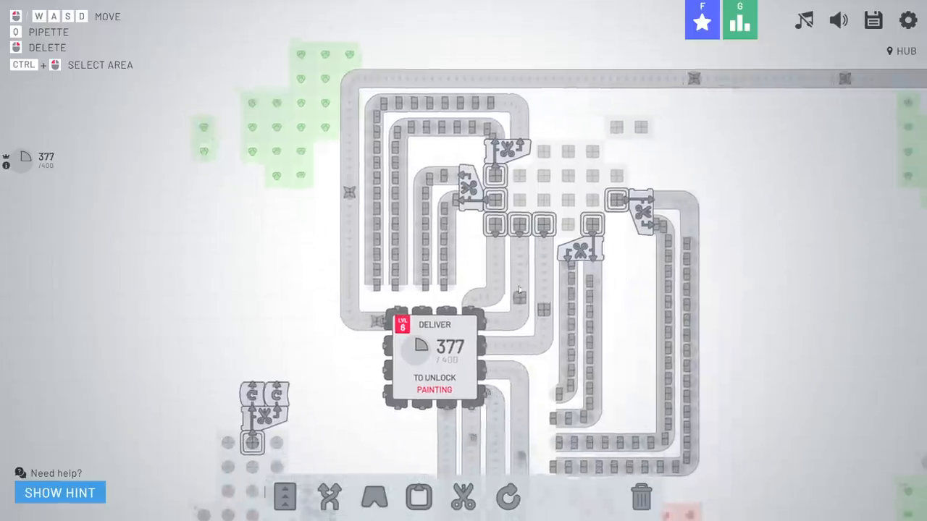
- Add buildings under the cutters to finish level 6, then move the view below the hub
left_click(329, 495)
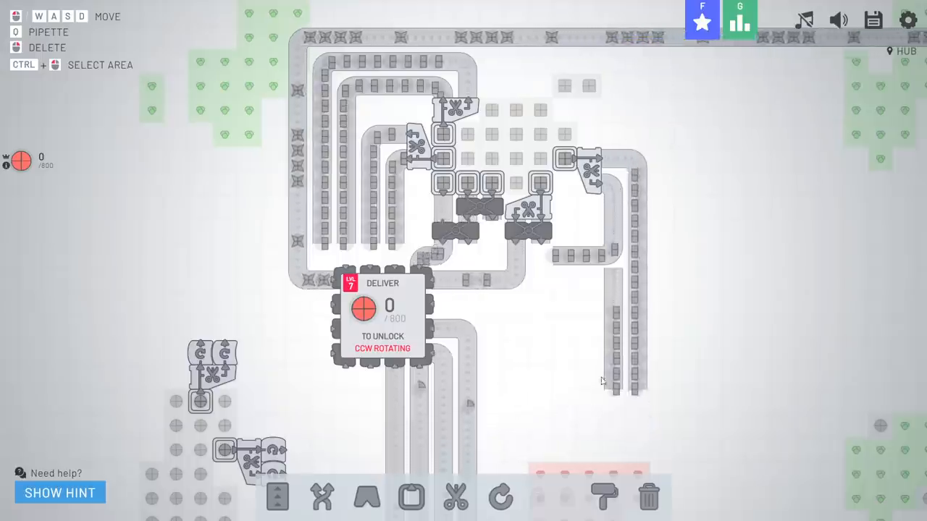
left_click(278, 495)
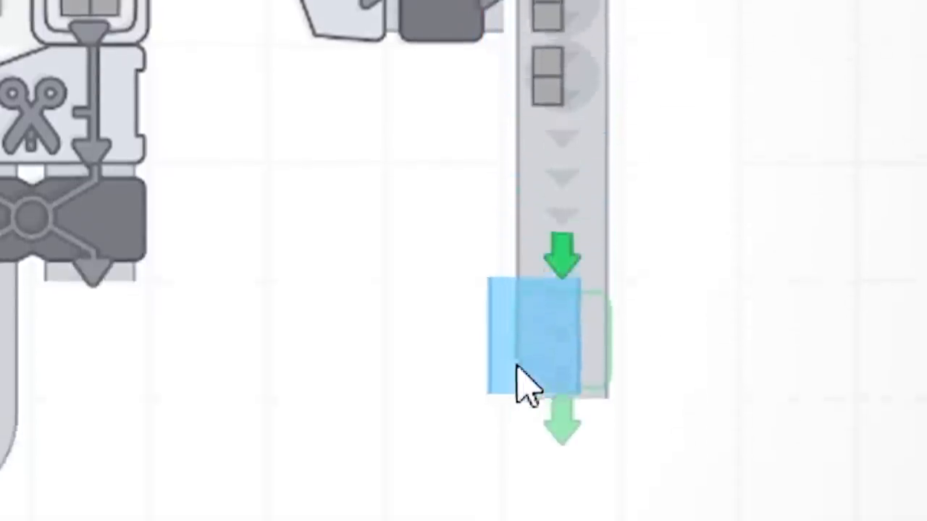
scroll("down", 3)
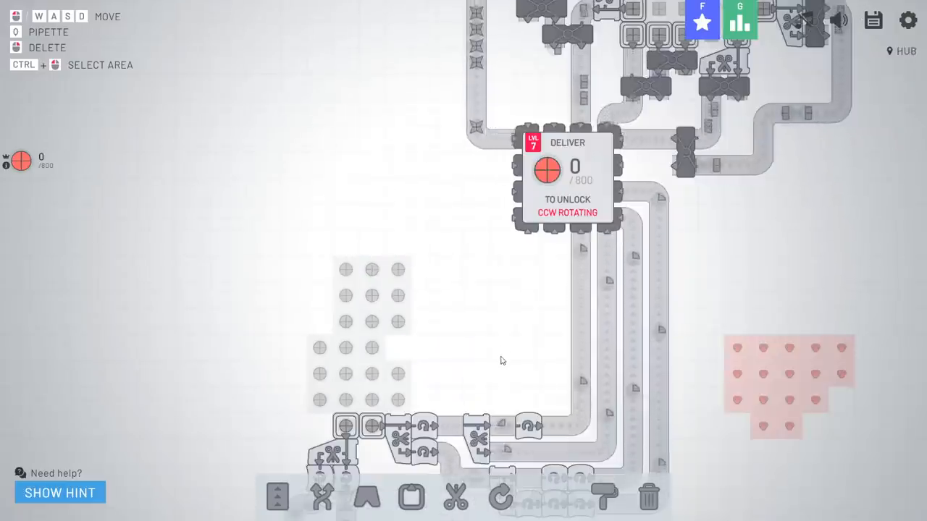
- Place nine painters side by side in the open ground right of the hub
left_click(411, 497)
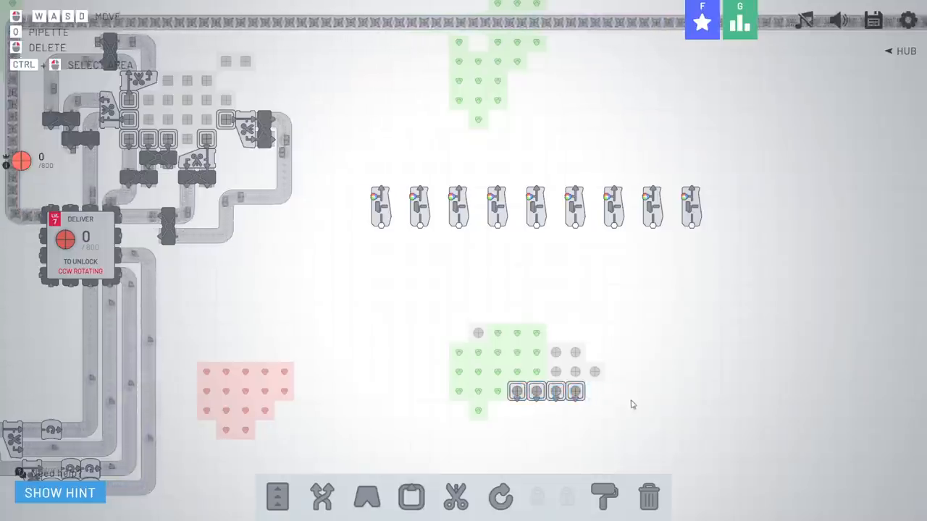
- Cover the red colour patch with extractors and start the balancer row under the painters
left_click(411, 495)
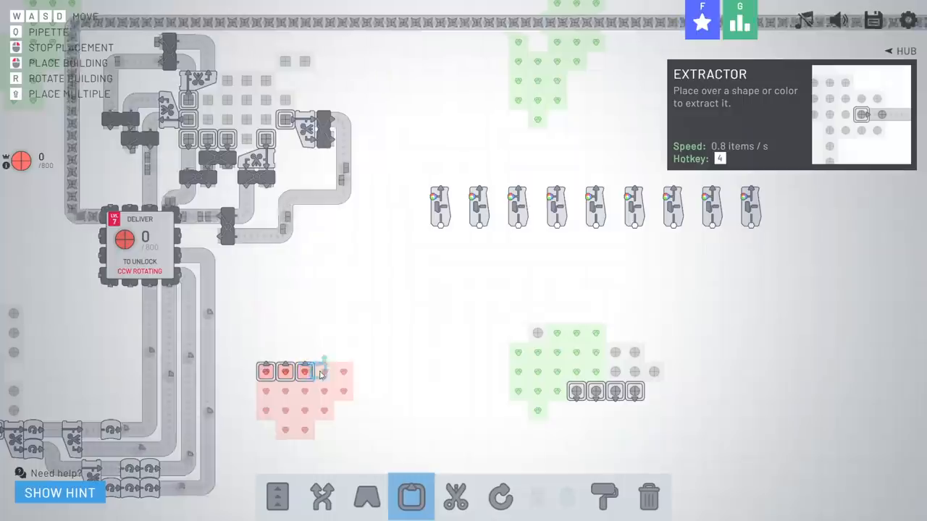
left_click(321, 497)
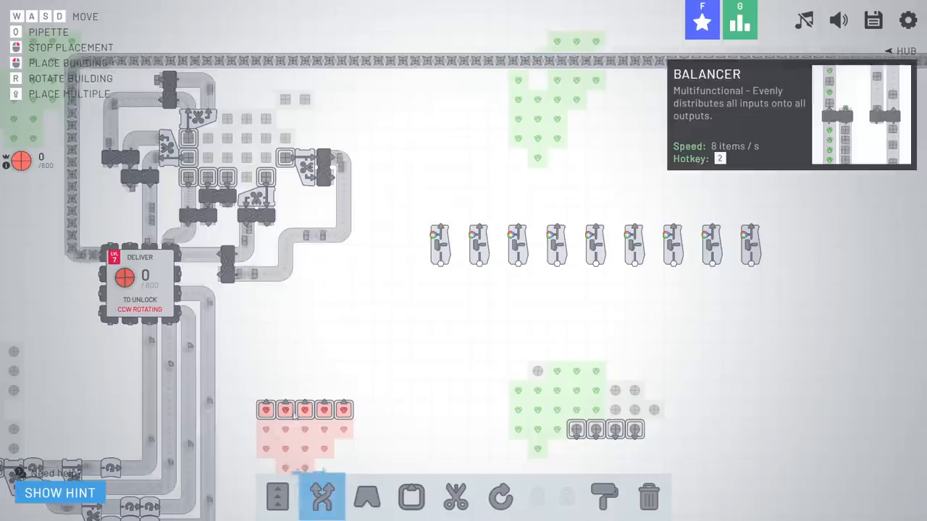
left_click(278, 495)
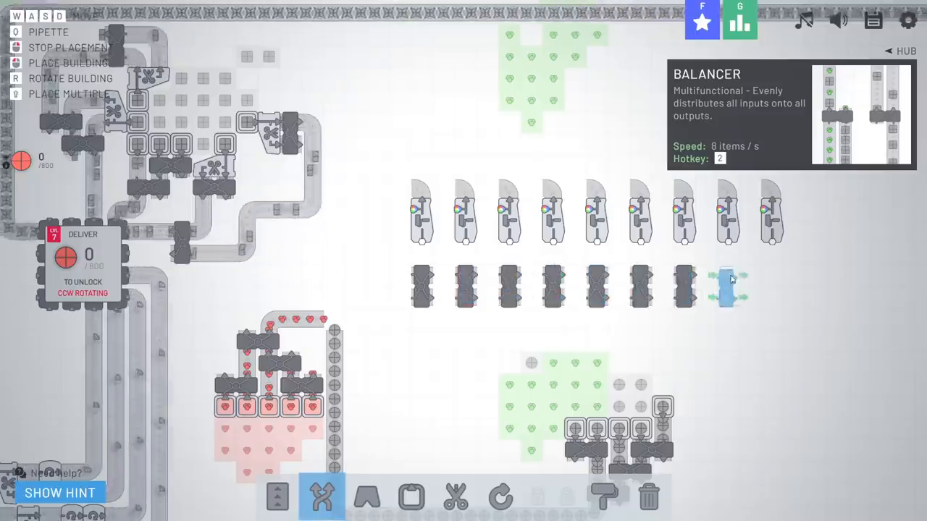
- Add balancers along the feeder line above the red painter row
left_click(278, 495)
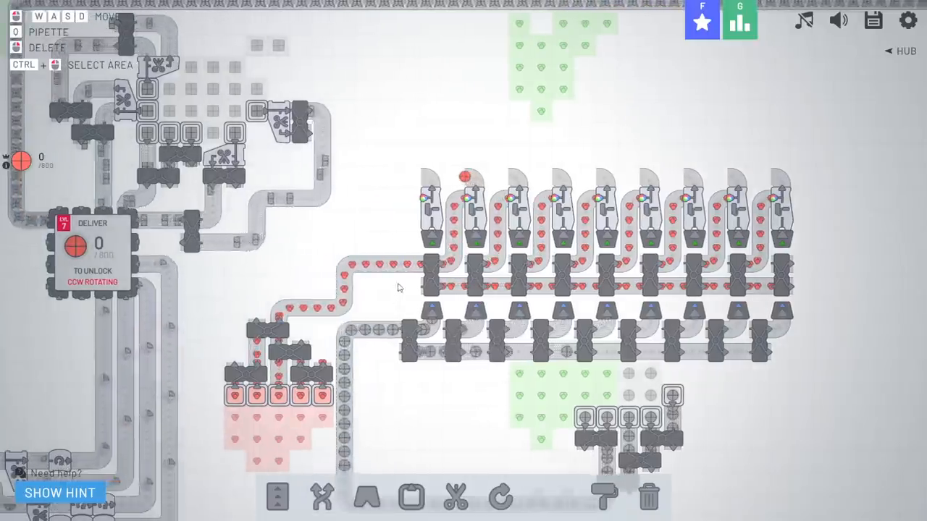
left_click(321, 496)
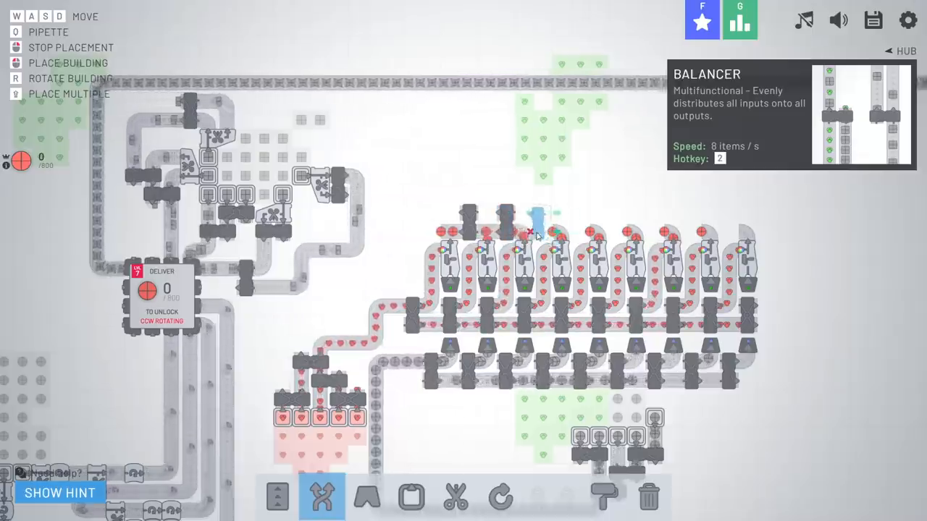
left_click(278, 496)
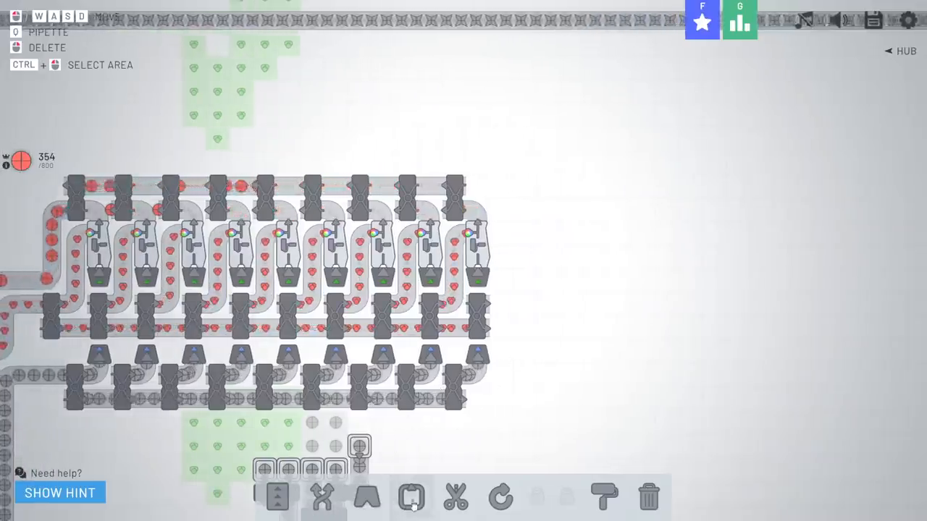
- Place three more red-line painters and run belts beneath them toward the hub
left_click(603, 496)
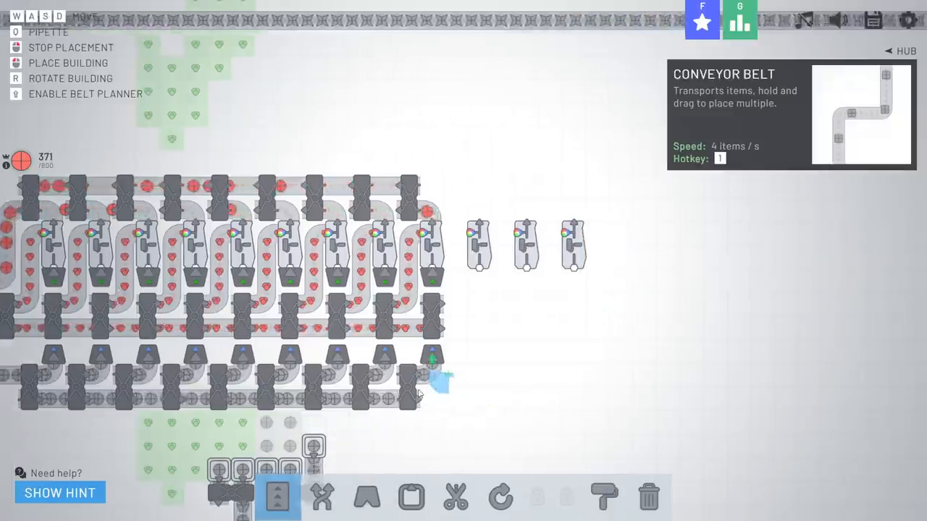
left_click(367, 496)
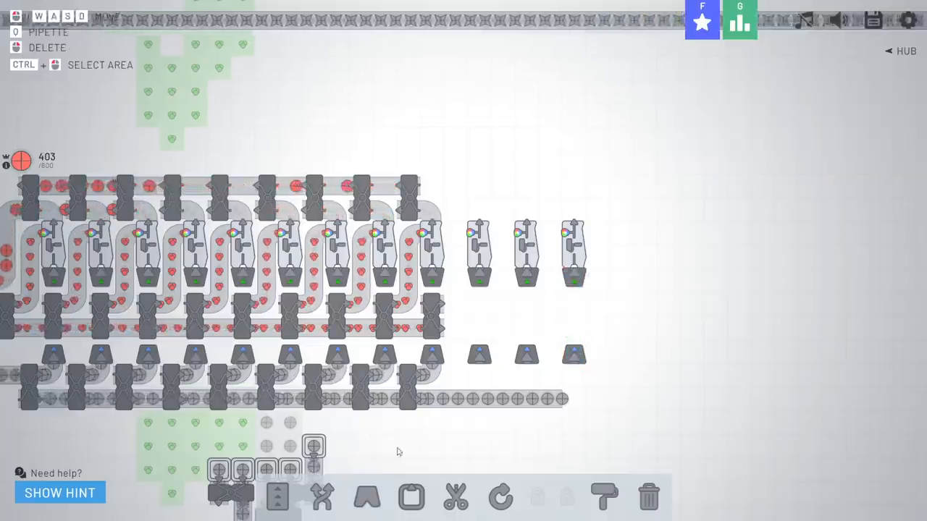
left_click(278, 497)
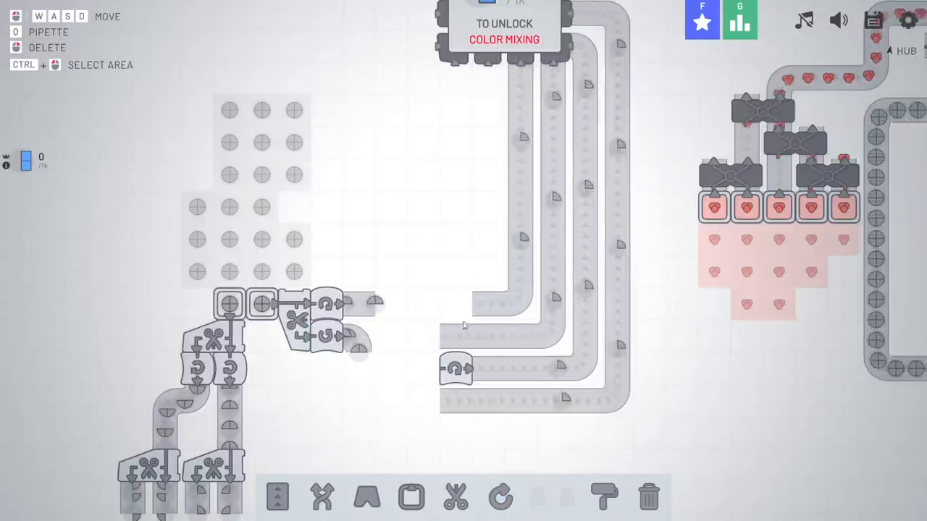
- Pick the Balancer tool while moving to the cutter lines beside the red painting works
left_click(321, 496)
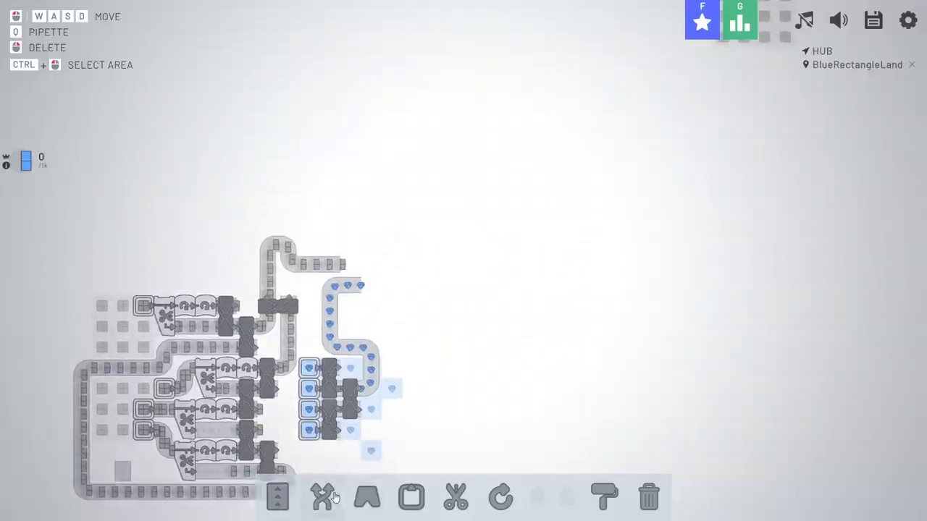
- Set down a row of nine painters above the BlueRectangleLand production area
left_click(605, 495)
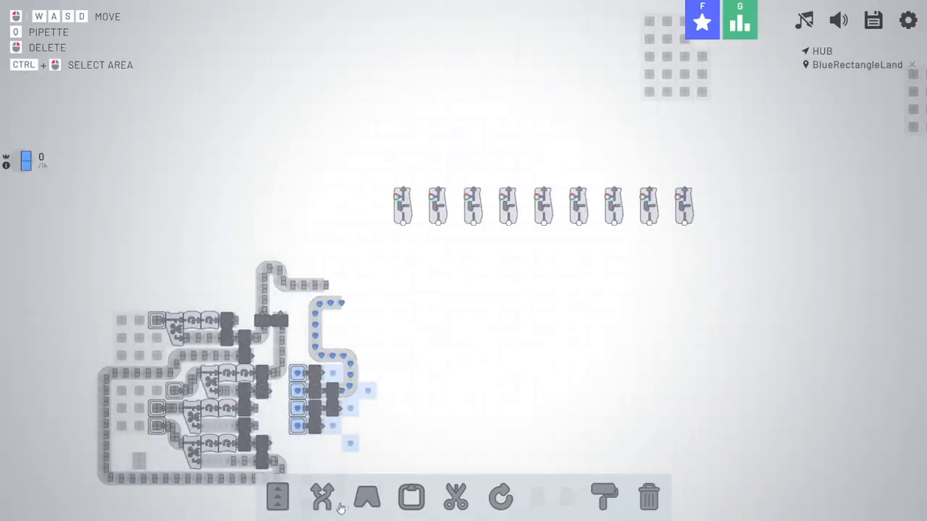
left_click(322, 496)
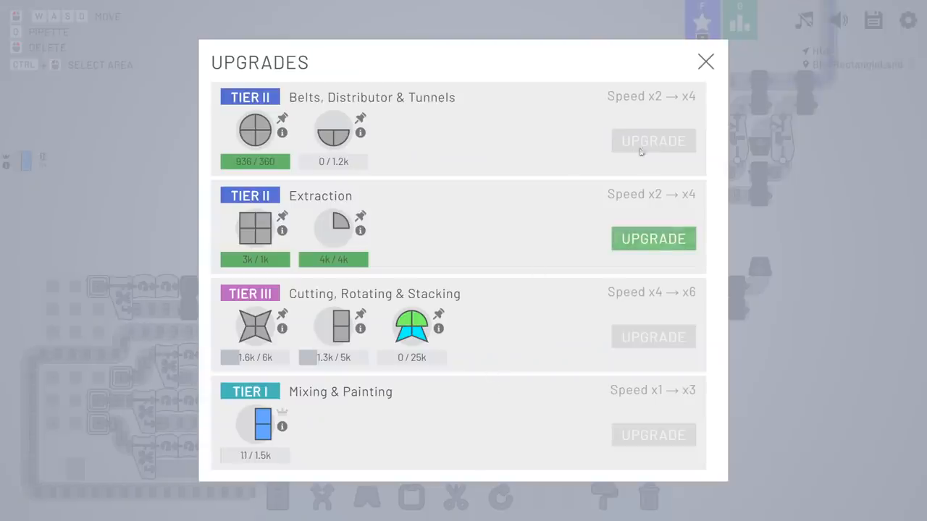
left_click(707, 61)
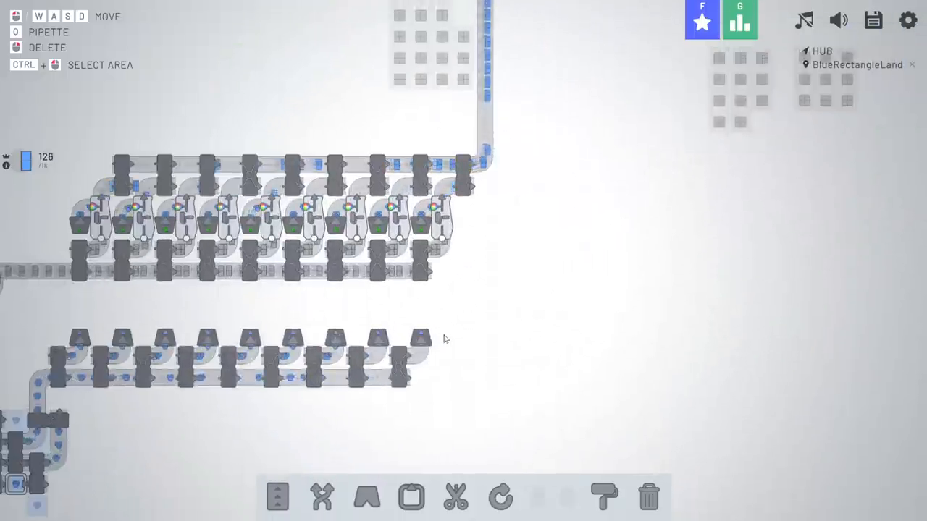
- Place five more blue-line painters with balancers and belts along the lower row
left_click(604, 497)
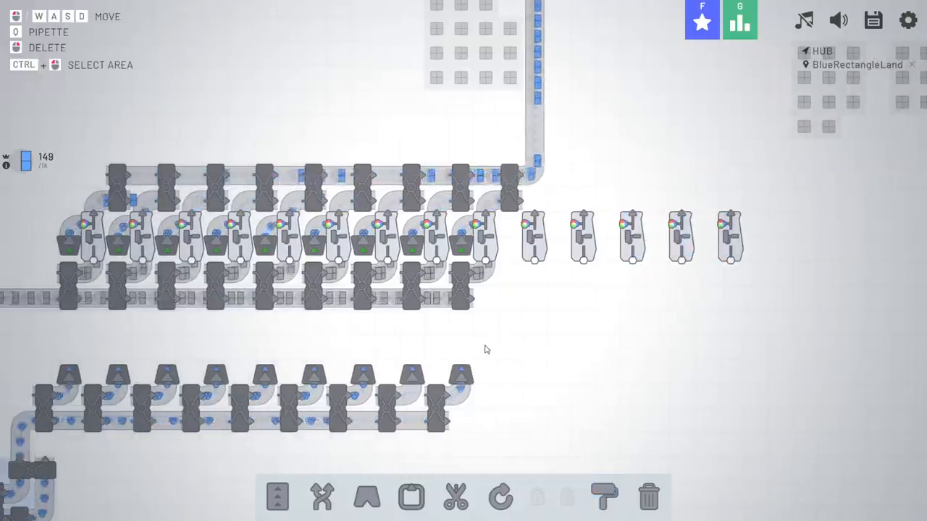
left_click(322, 496)
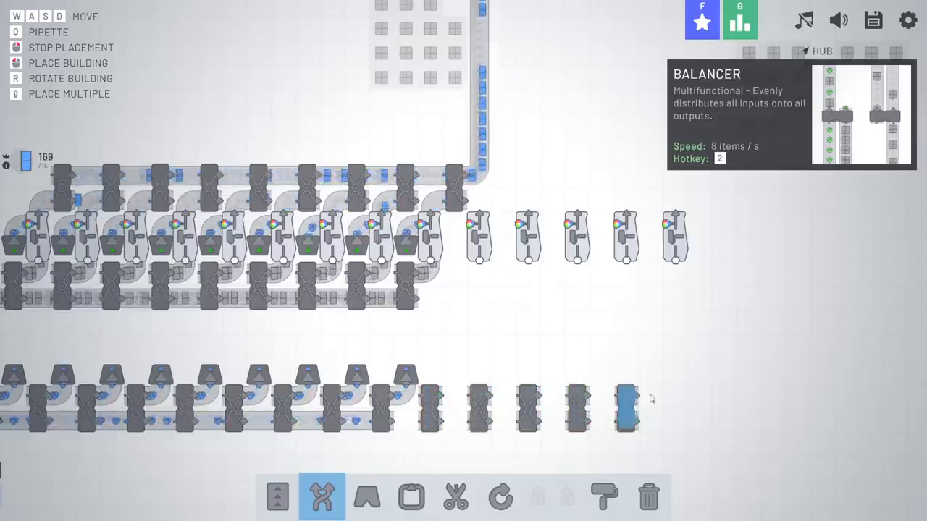
left_click(367, 497)
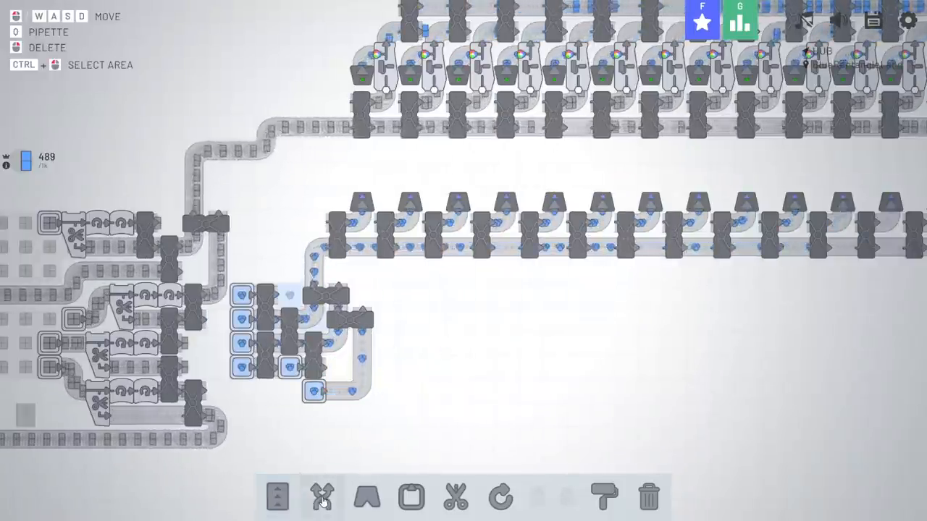
left_click(411, 496)
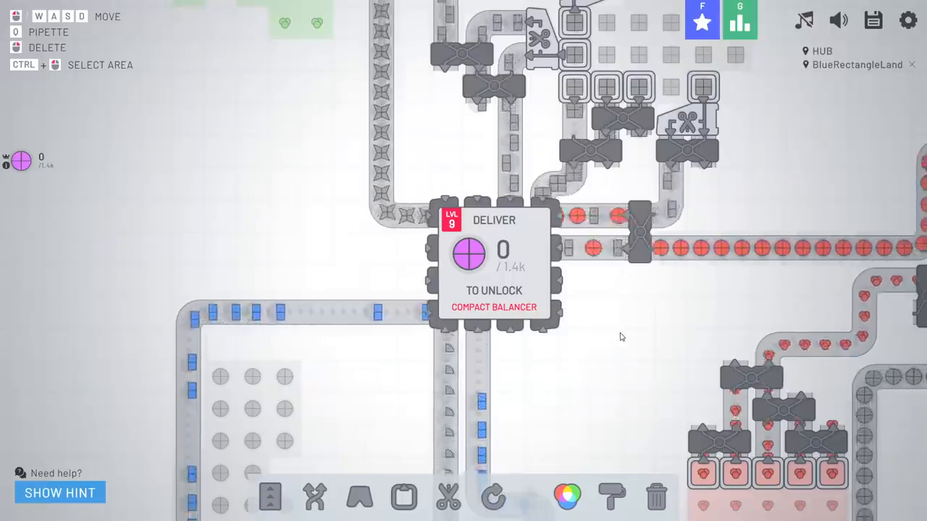
- Return to the main menu and load the Level 15 save instead of the level 9 run
key("m")
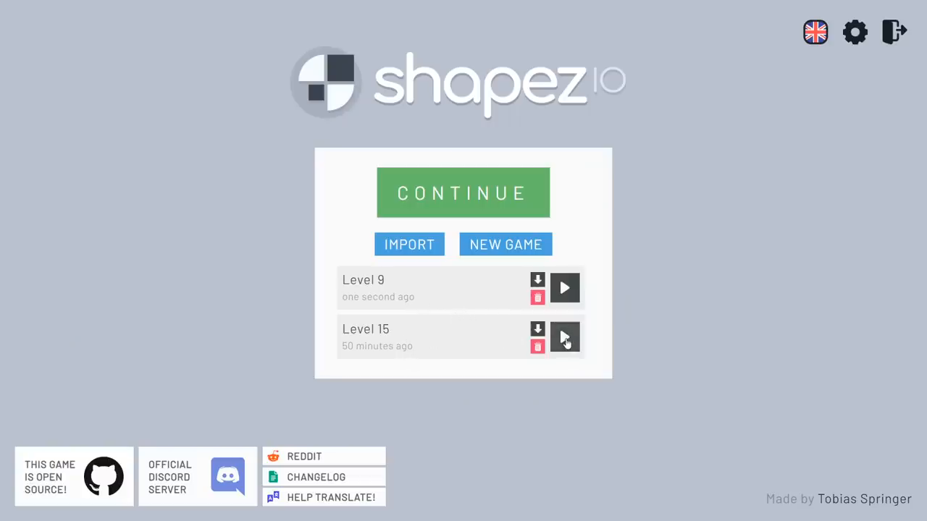
left_click(564, 336)
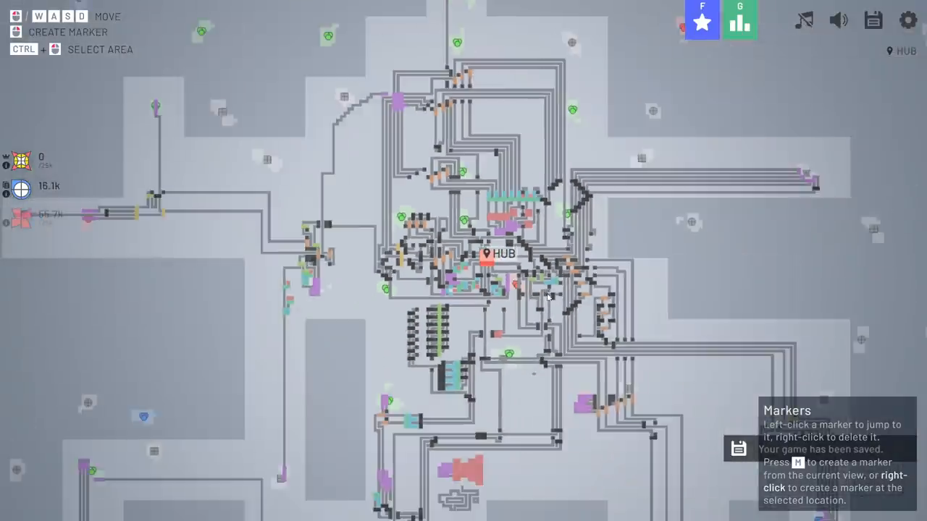